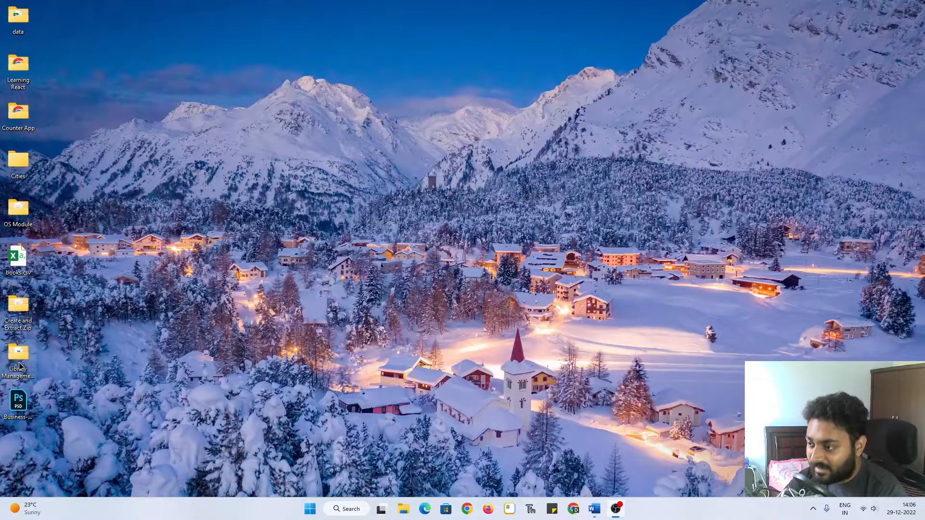
- Open the Library Management System folder and point out its .idea and data folders
{"action": "double_click", "coordinate": [17, 354]}
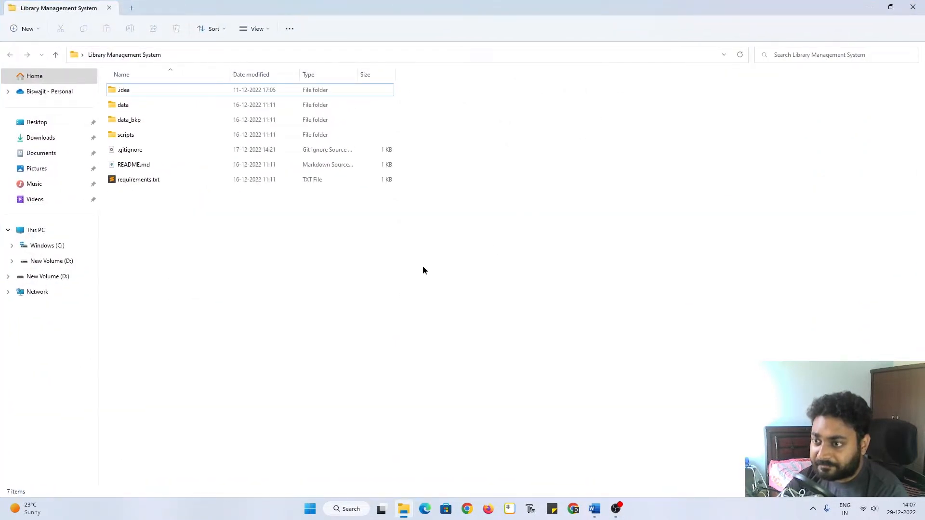
{"action": "mouse_move", "coordinate": [301, 285]}
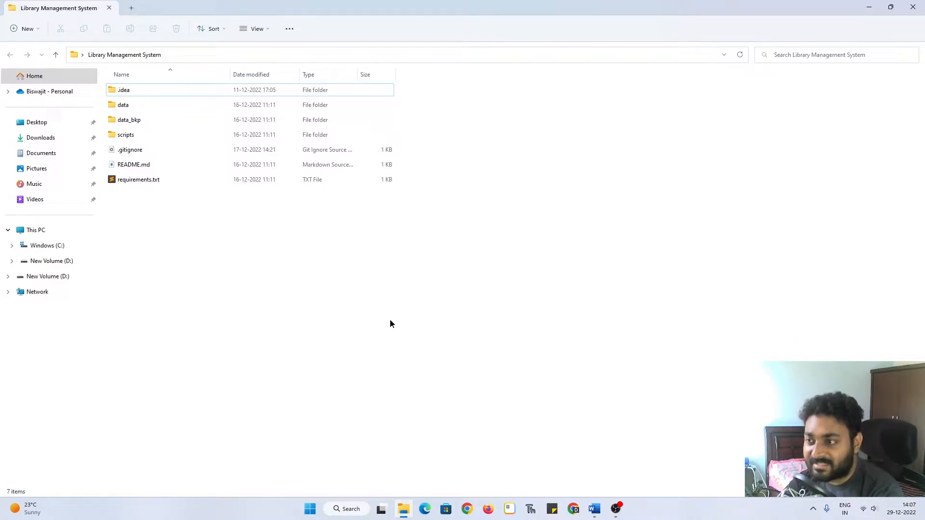
{"action": "left_click", "coordinate": [138, 180]}
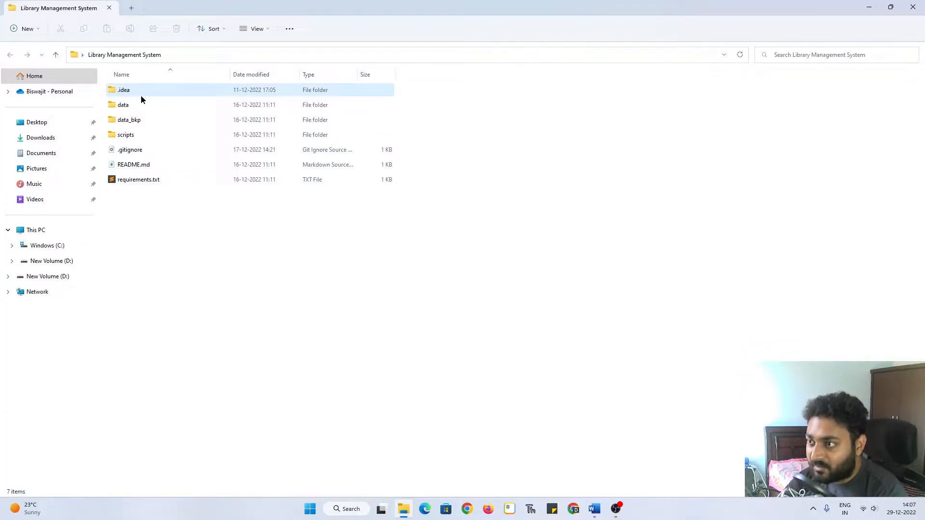
{"action": "left_click", "coordinate": [124, 90]}
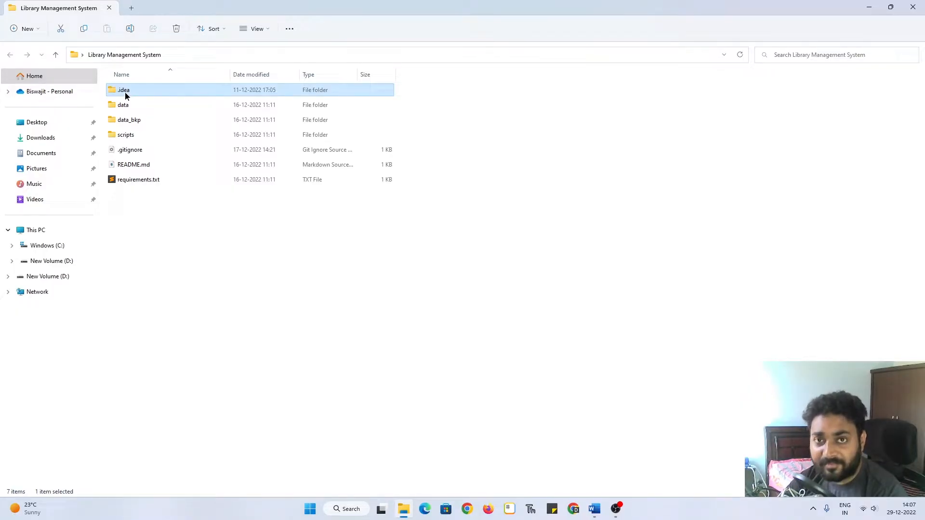
{"action": "mouse_move", "coordinate": [182, 213]}
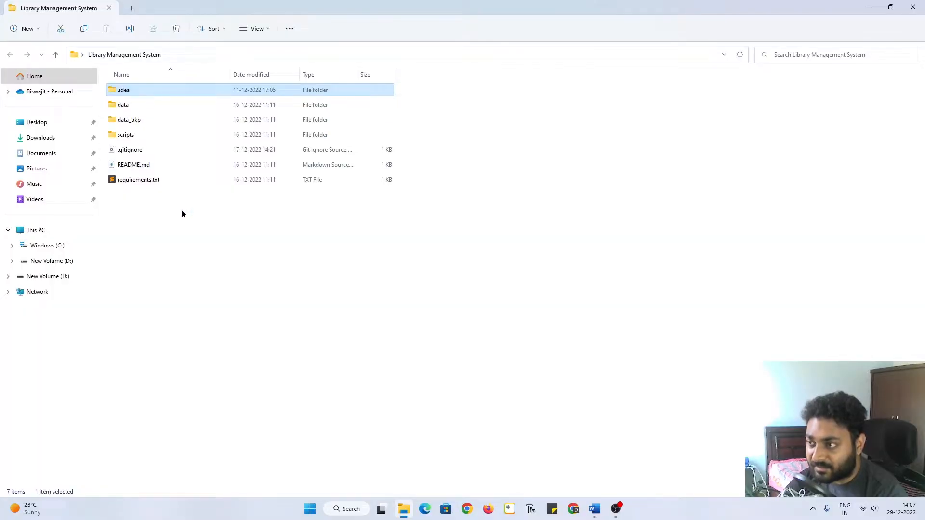
{"action": "mouse_move", "coordinate": [140, 105]}
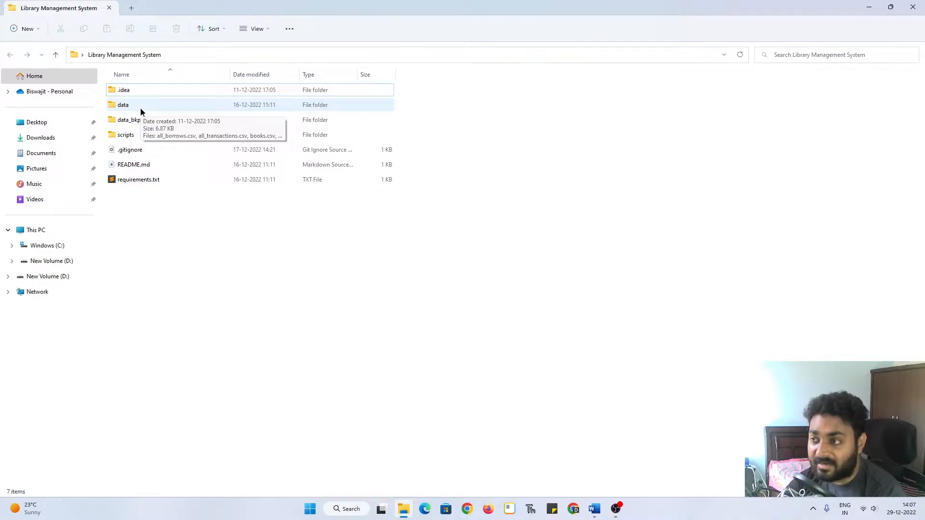
{"action": "mouse_move", "coordinate": [160, 114]}
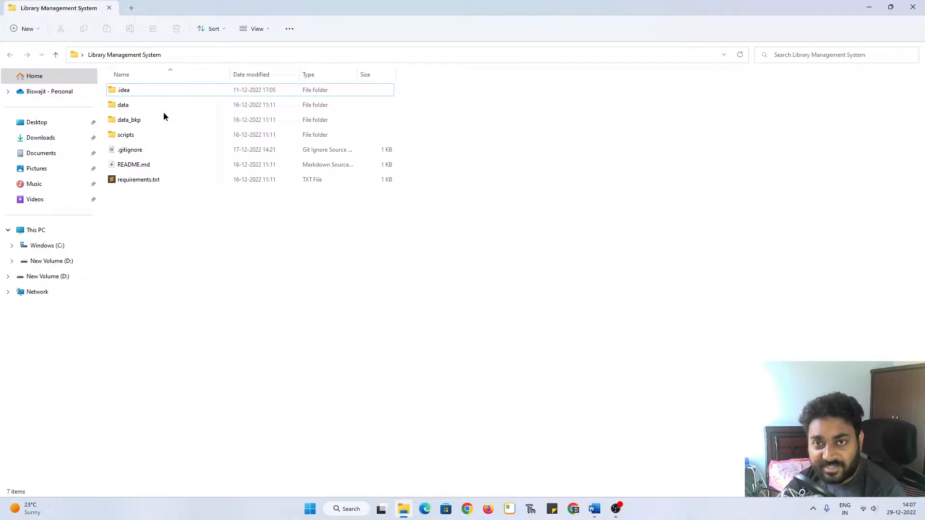
{"action": "left_click", "coordinate": [122, 104]}
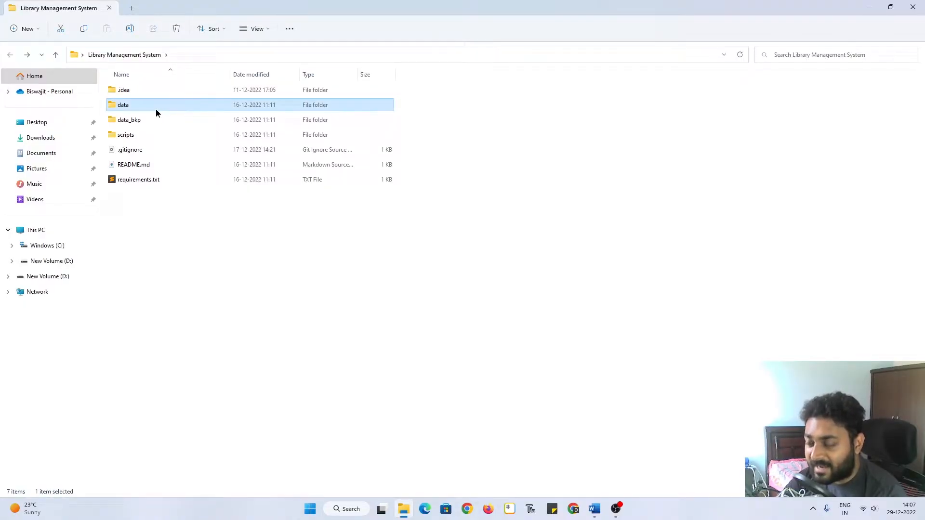
- Open the data folder and point out all_borrows.csv, all_transactions.csv and books.csv
{"action": "double_click", "coordinate": [124, 104]}
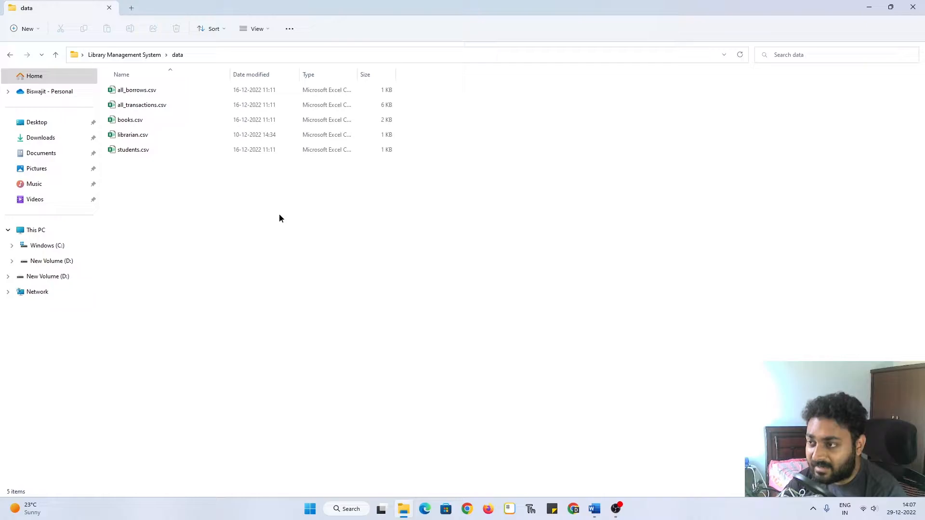
{"action": "left_click", "coordinate": [136, 90]}
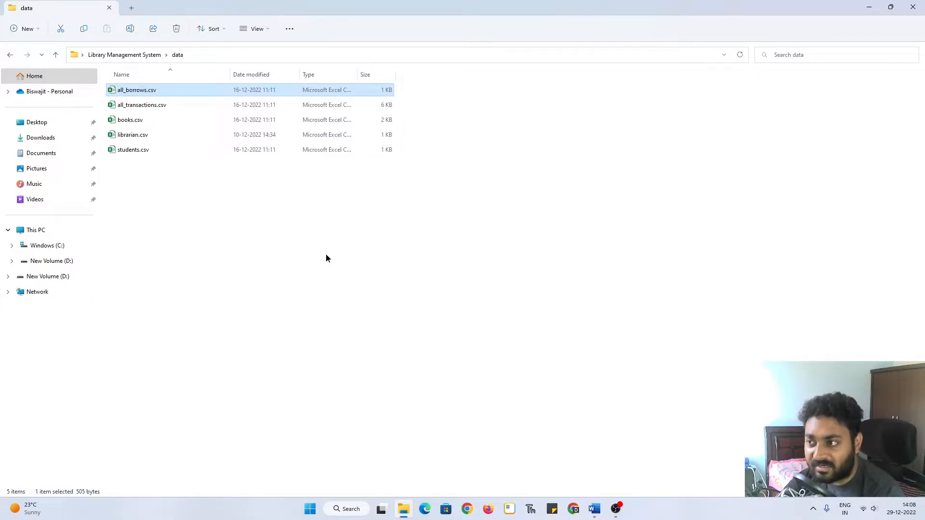
{"action": "mouse_move", "coordinate": [157, 105]}
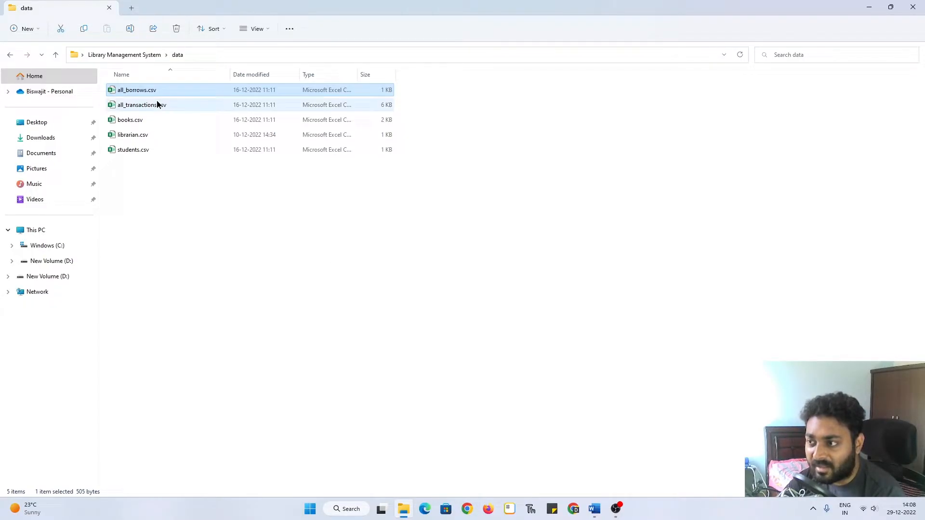
{"action": "left_click", "coordinate": [141, 105]}
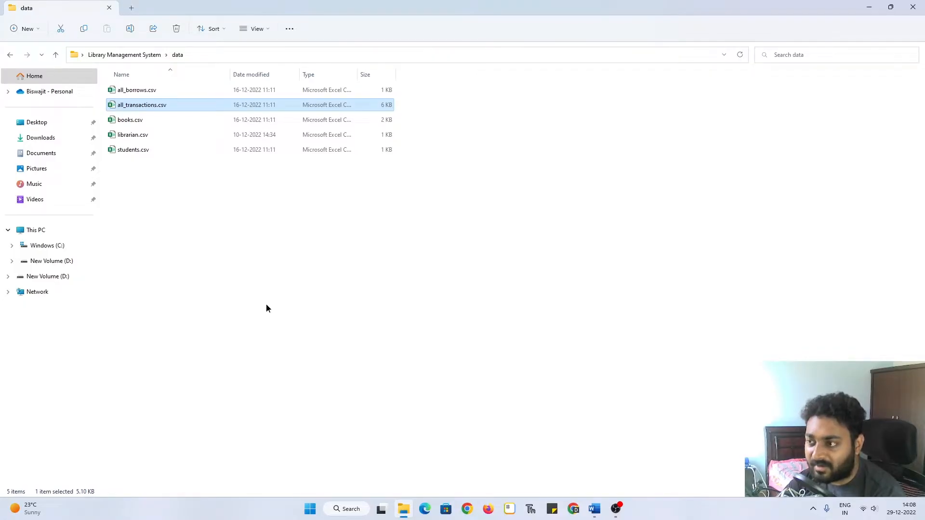
{"action": "left_click", "coordinate": [130, 120]}
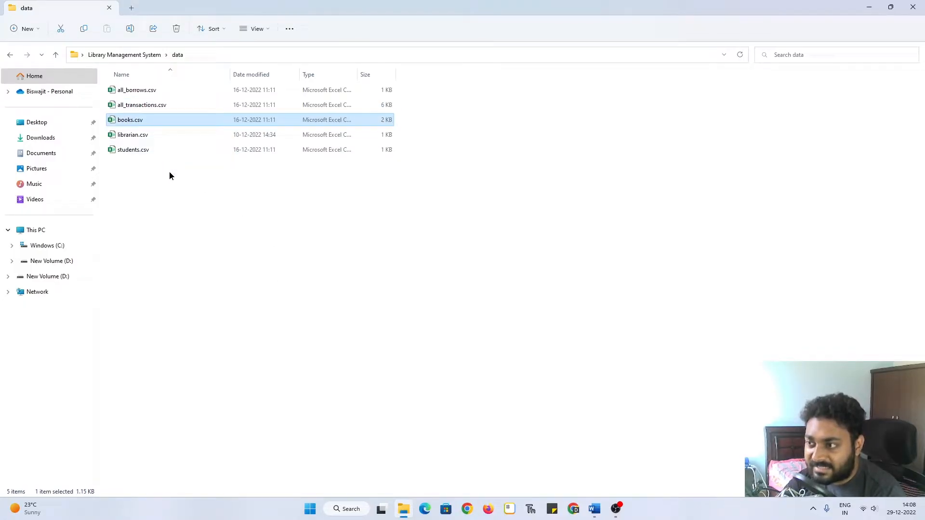
{"action": "mouse_move", "coordinate": [205, 247]}
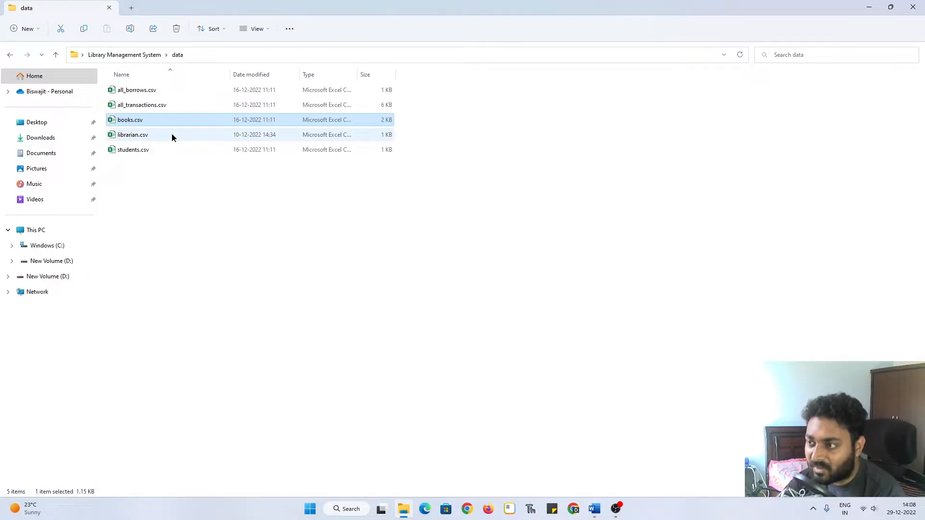
- View books.csv in Excel, widen its author columns, then close without saving
{"action": "double_click", "coordinate": [129, 120]}
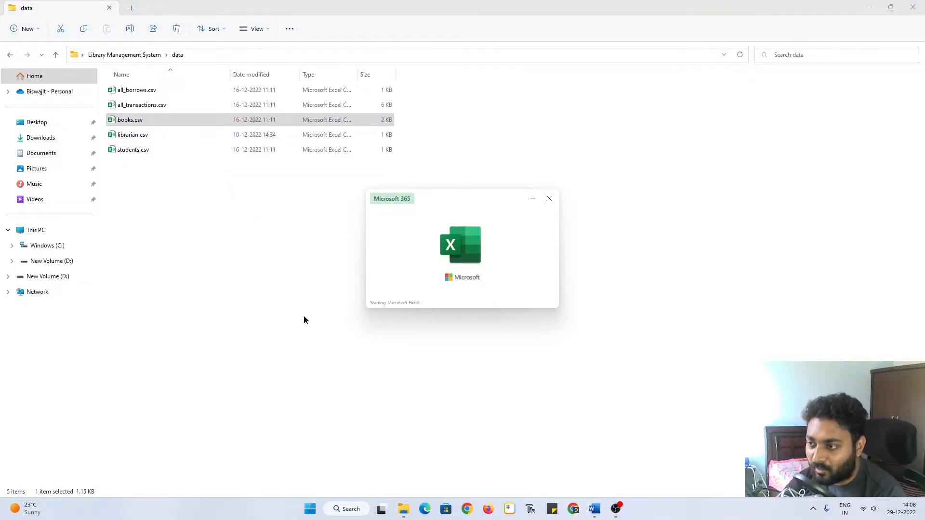
{"action": "double_click", "coordinate": [130, 120]}
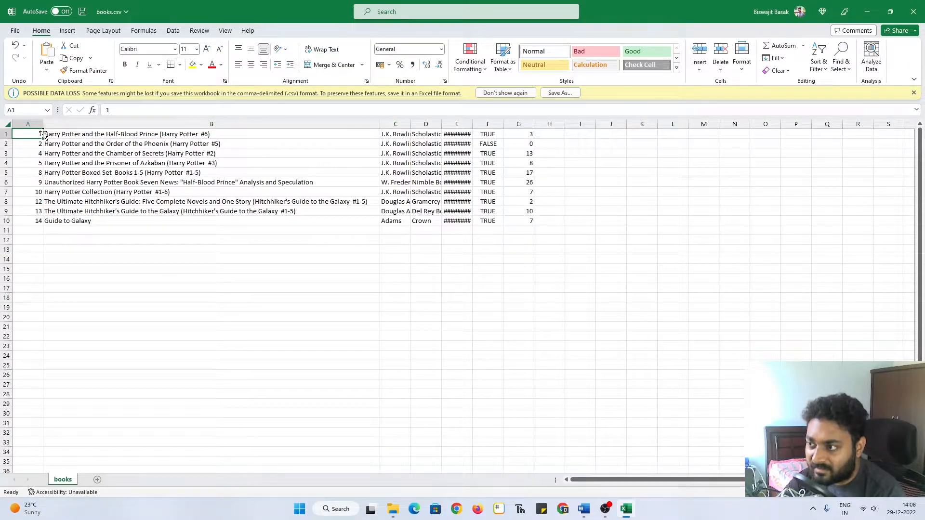
{"action": "left_click", "coordinate": [27, 123]}
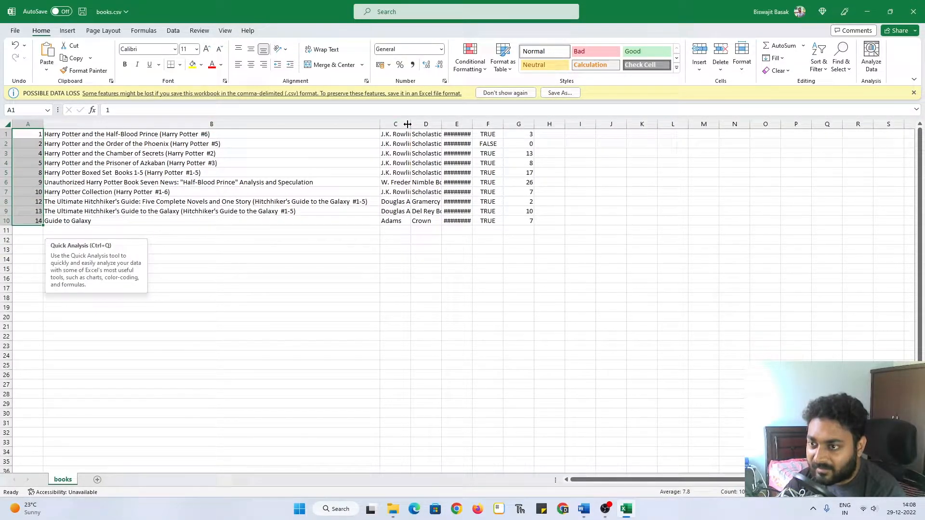
{"action": "left_click", "coordinate": [211, 123]}
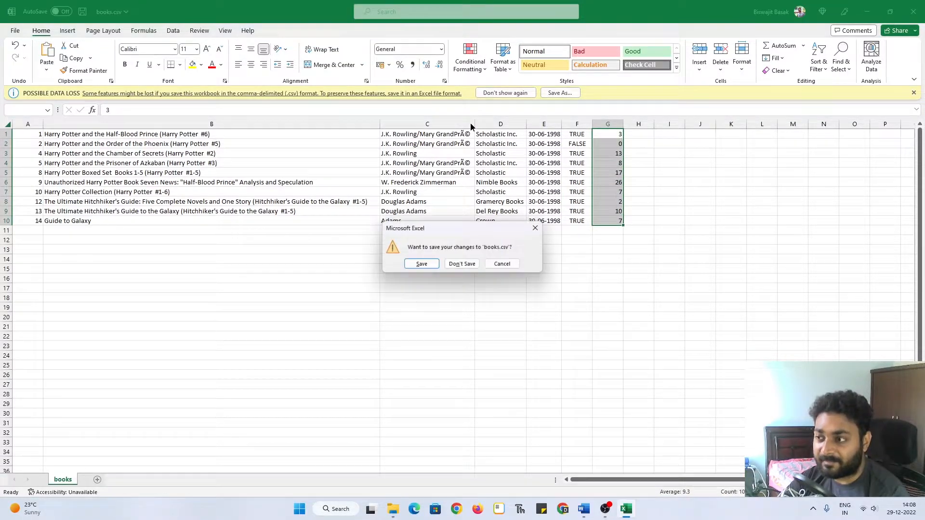
{"action": "left_click", "coordinate": [462, 263]}
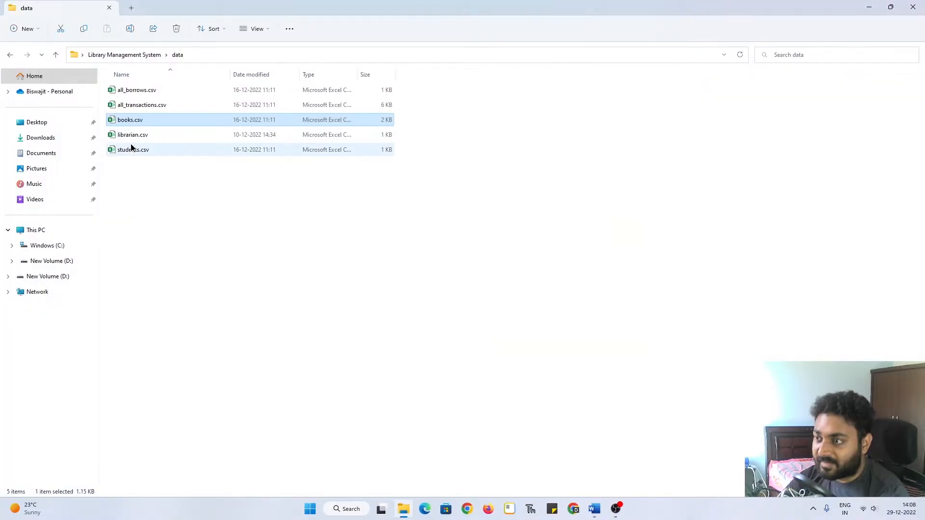
{"action": "left_click", "coordinate": [133, 134]}
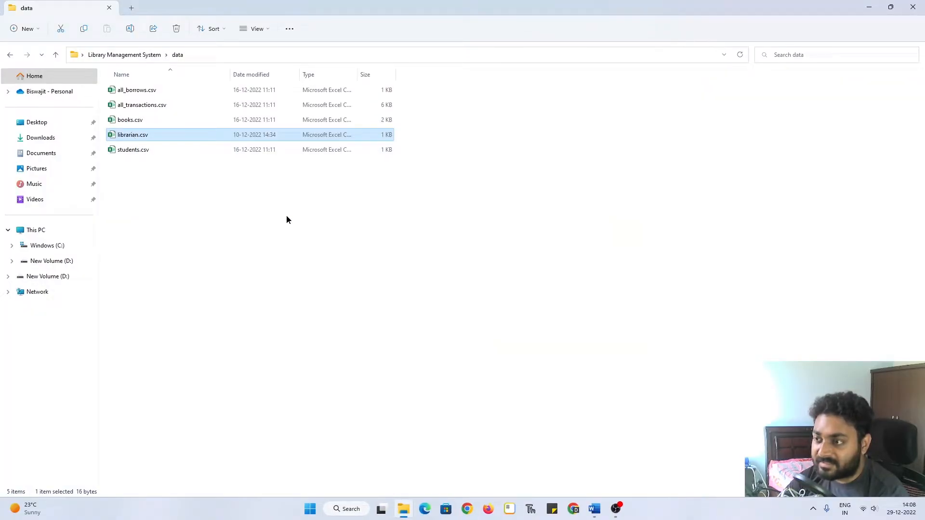
{"action": "mouse_move", "coordinate": [185, 181]}
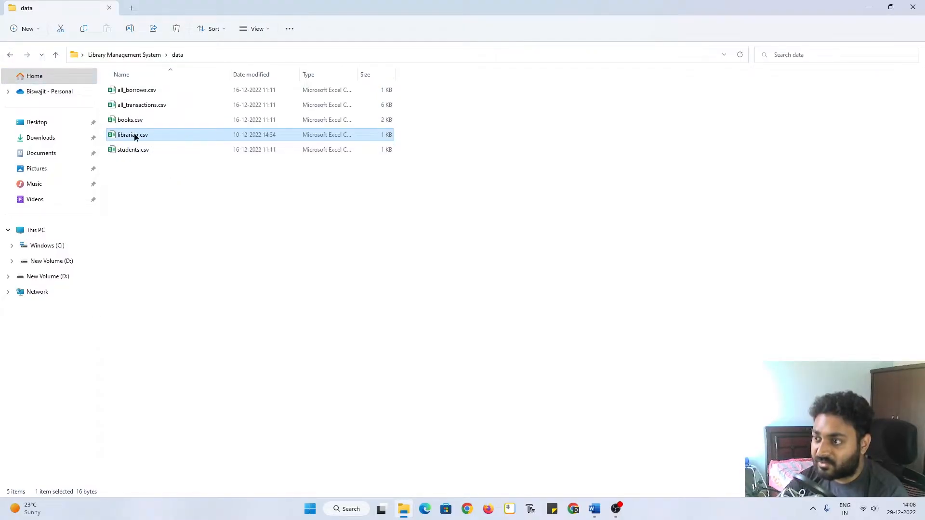
{"action": "double_click", "coordinate": [134, 149]}
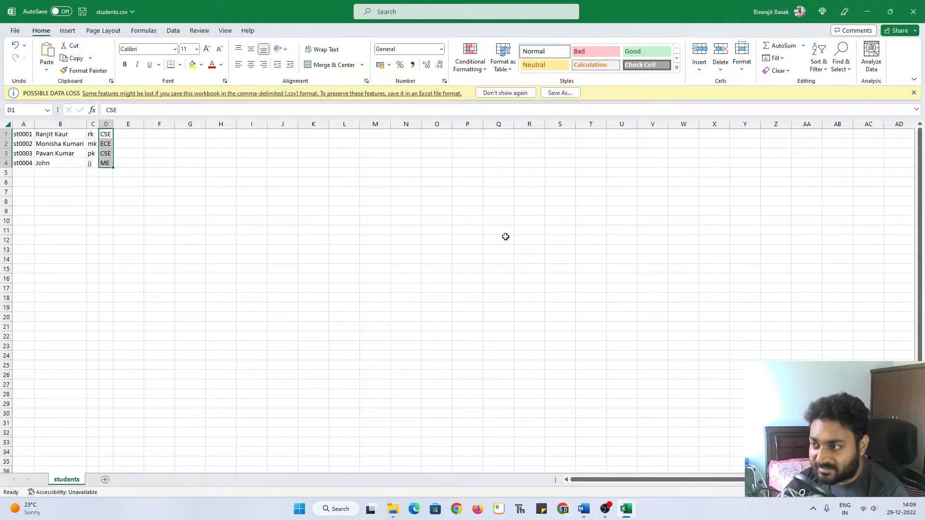
{"action": "mouse_move", "coordinate": [499, 236]}
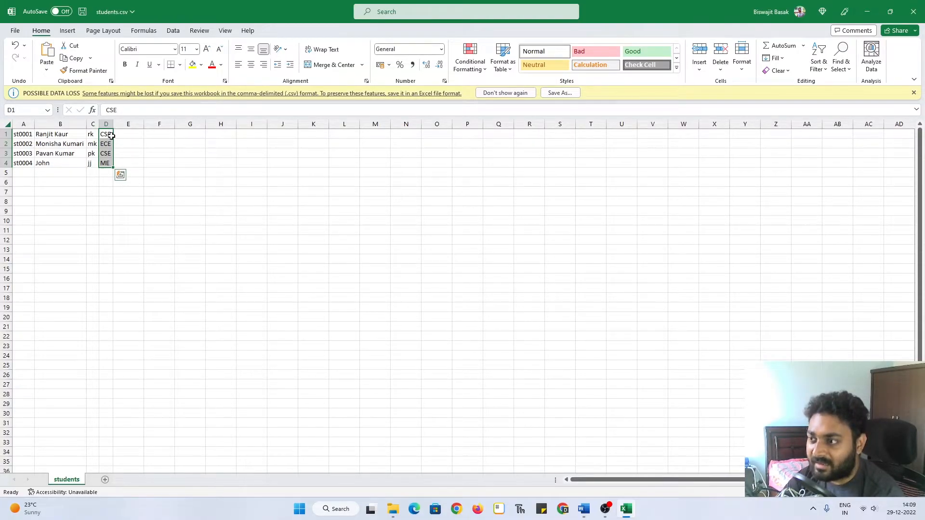
- Deselect the department codes in students.csv, close the workbook and discard changes
{"action": "left_click", "coordinate": [128, 134]}
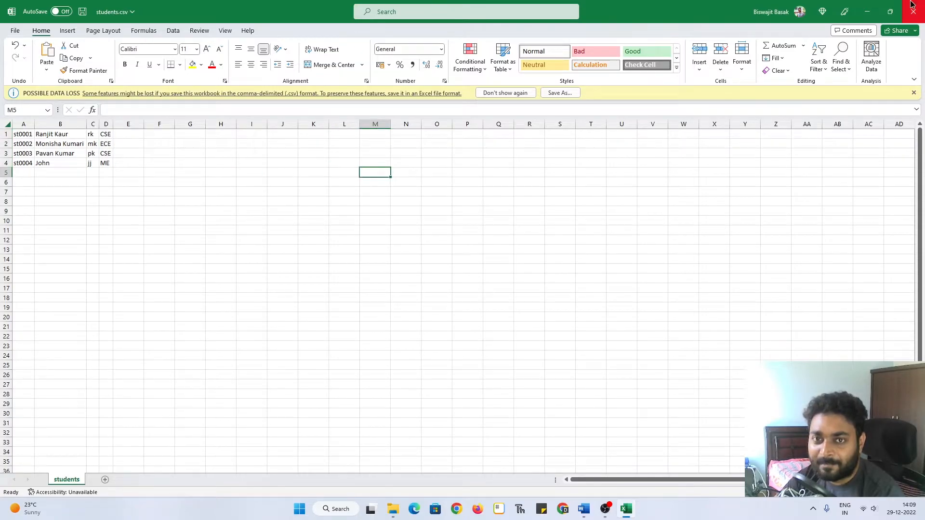
{"action": "left_click", "coordinate": [914, 7]}
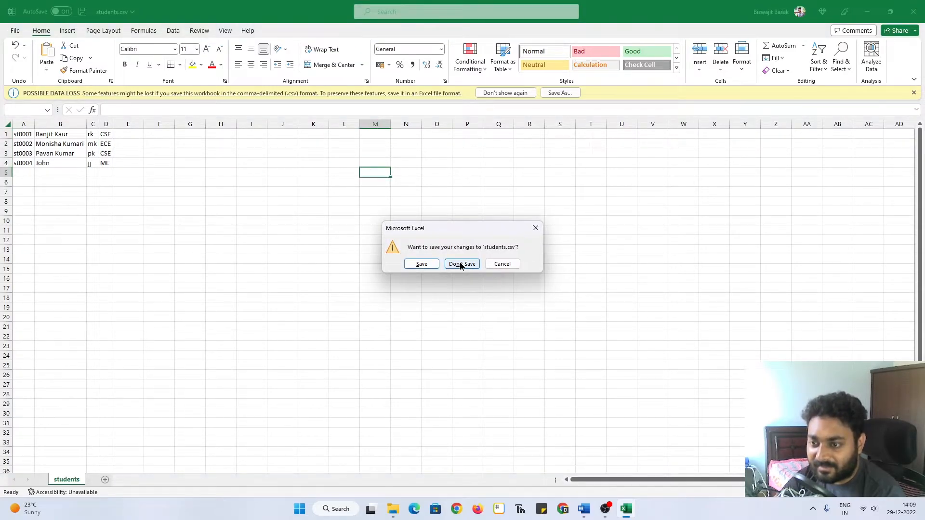
{"action": "left_click", "coordinate": [461, 264]}
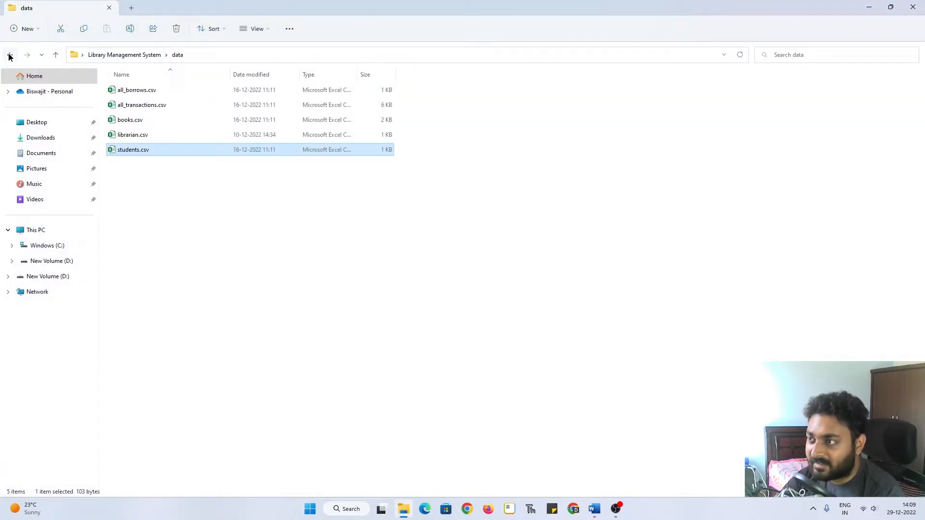
- Go back to the project folder, open data_bkp, then move on to the scripts folder
{"action": "left_click", "coordinate": [9, 55]}
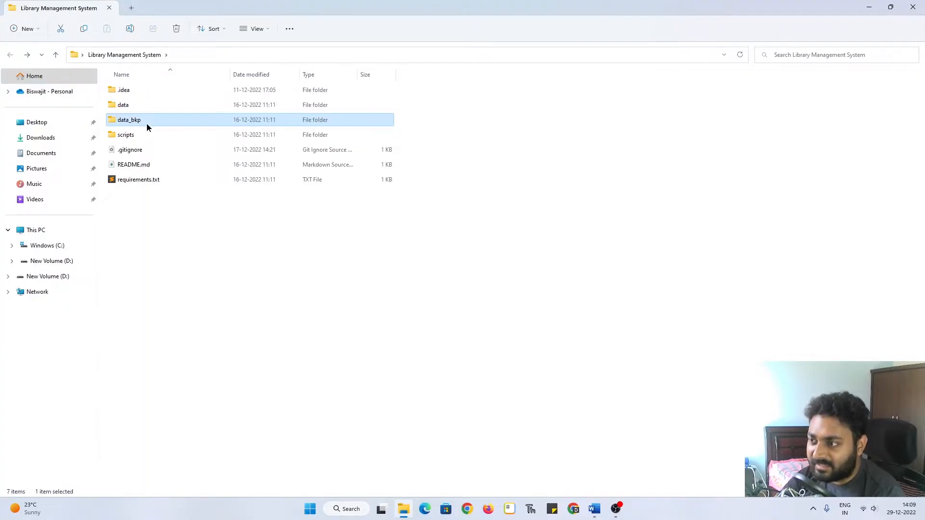
{"action": "double_click", "coordinate": [128, 120]}
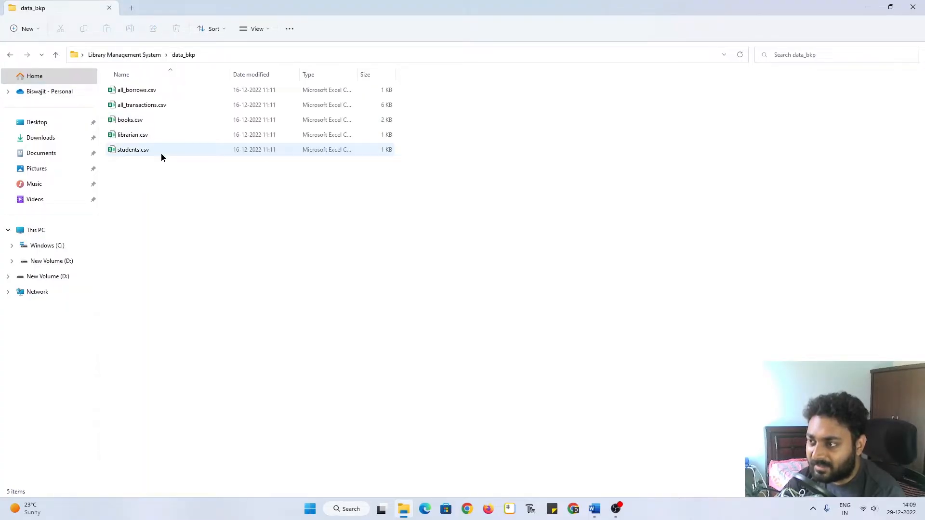
{"action": "left_click", "coordinate": [184, 205]}
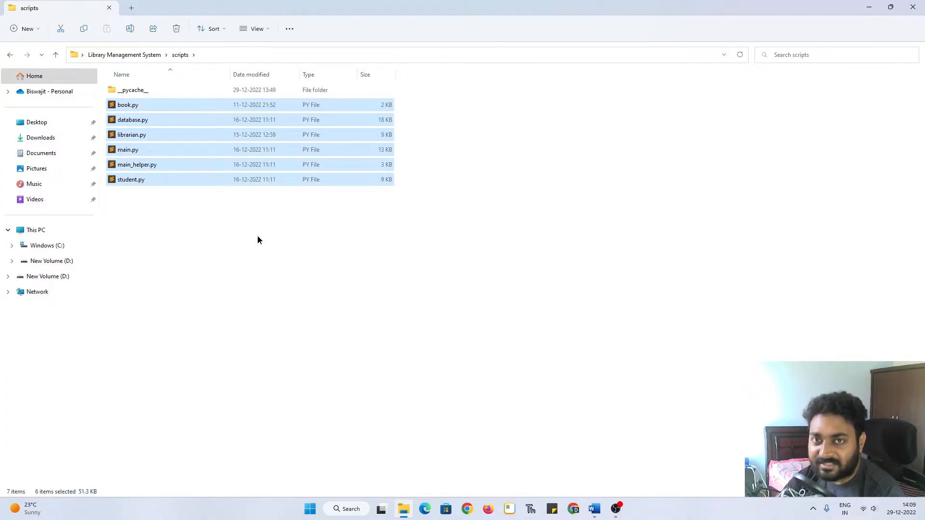
- Open the __pycache__ folder, select book.cpython-310.pyc, then select main.py in scripts
{"action": "left_click", "coordinate": [133, 89]}
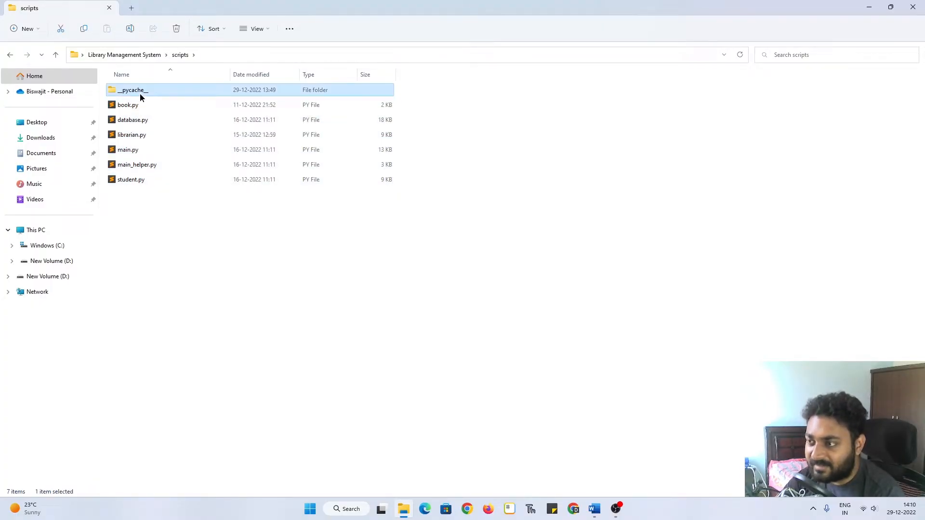
{"action": "double_click", "coordinate": [132, 90]}
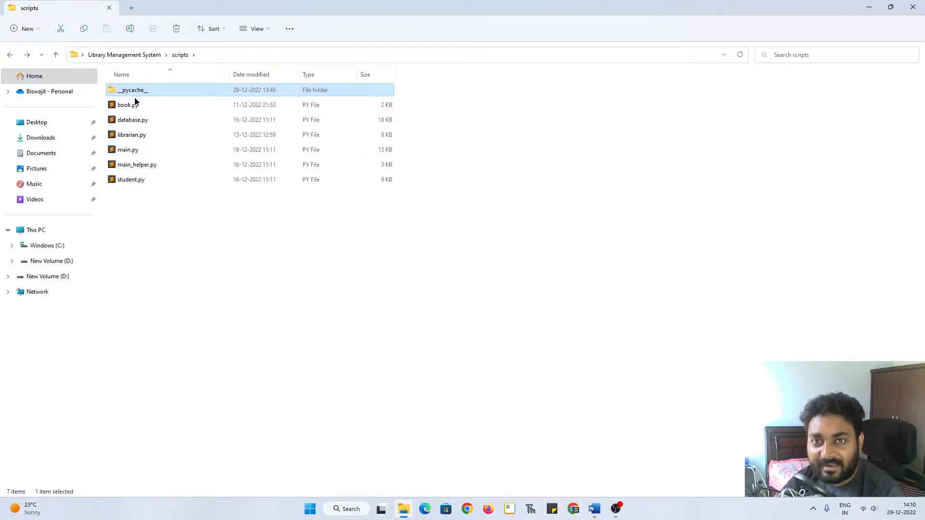
{"action": "double_click", "coordinate": [133, 89]}
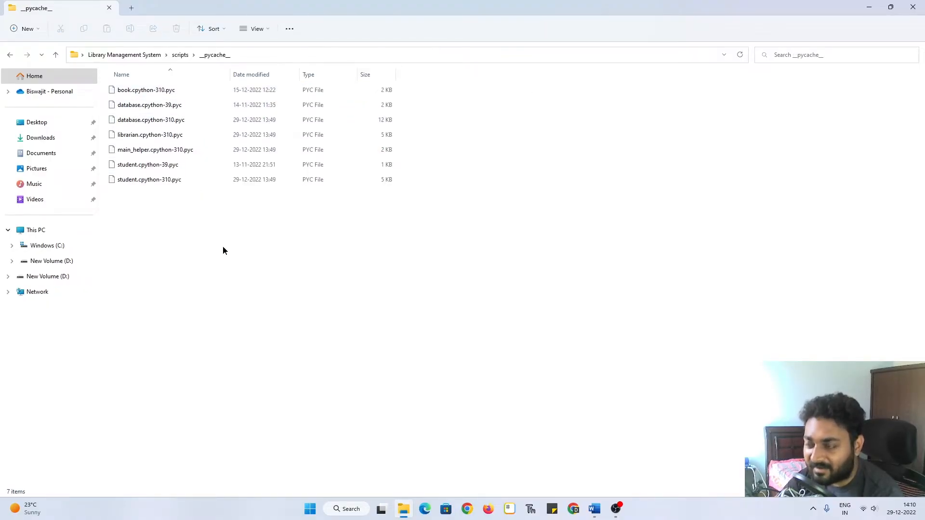
{"action": "left_click", "coordinate": [147, 90]}
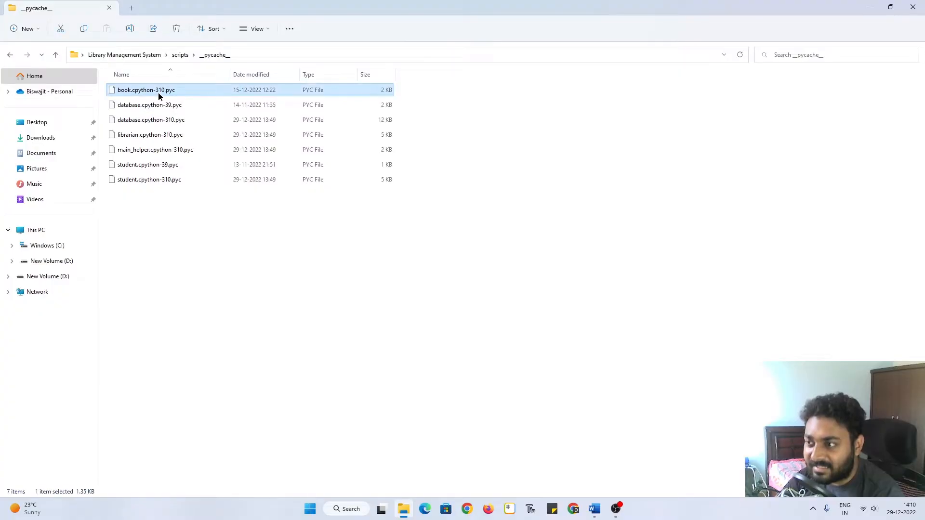
{"action": "mouse_move", "coordinate": [307, 284]}
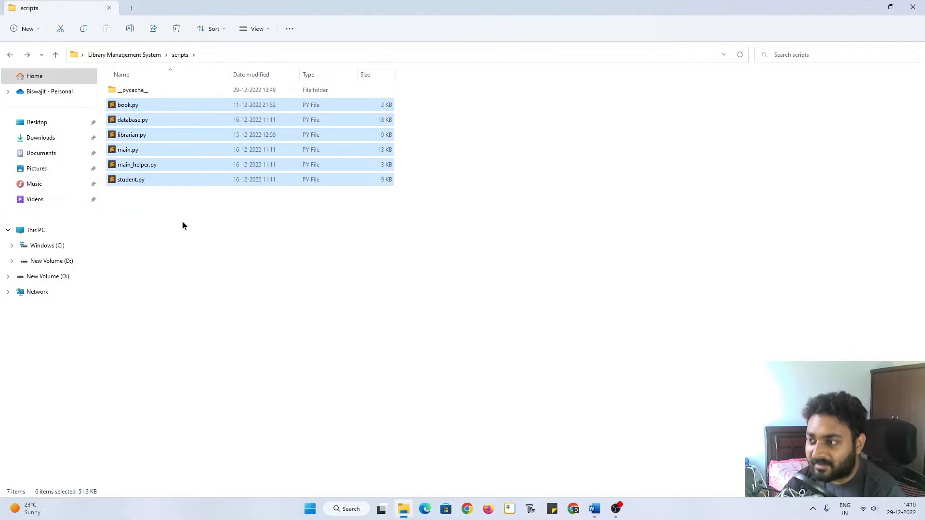
{"action": "left_click", "coordinate": [127, 149]}
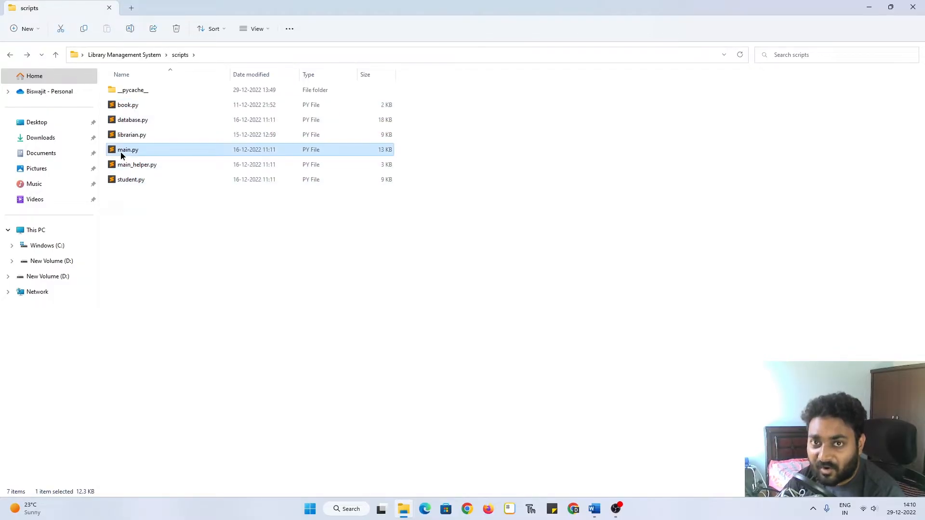
{"action": "mouse_move", "coordinate": [143, 176]}
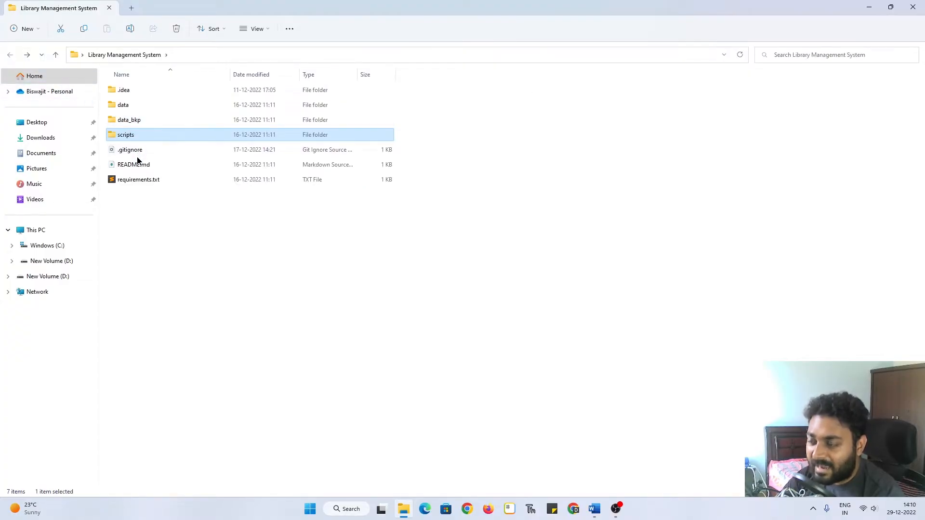
{"action": "left_click", "coordinate": [130, 149]}
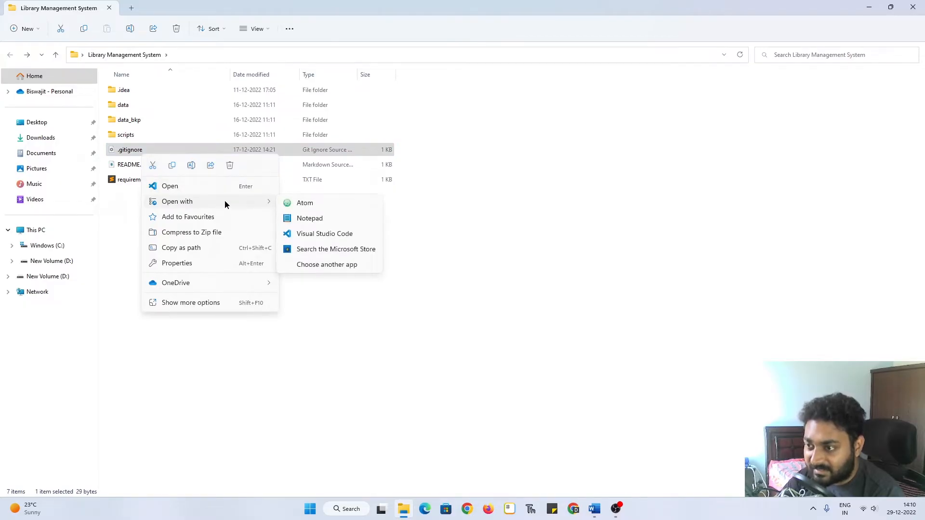
{"action": "left_click", "coordinate": [309, 218]}
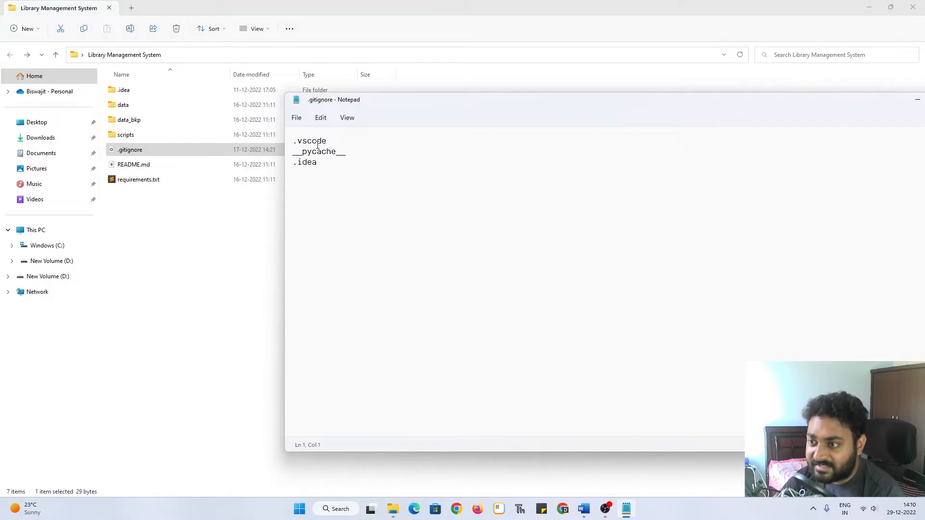
{"action": "double_click", "coordinate": [318, 151]}
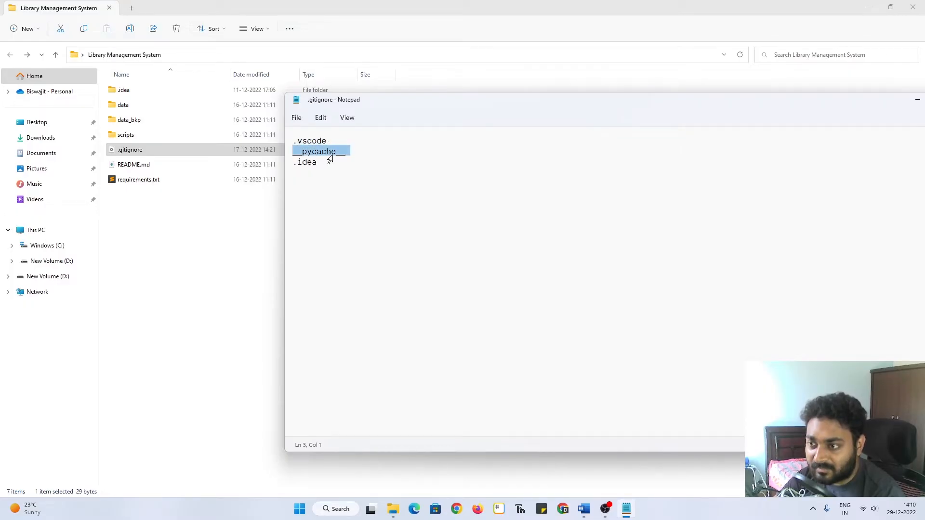
{"action": "key", "text": "ctrl+a"}
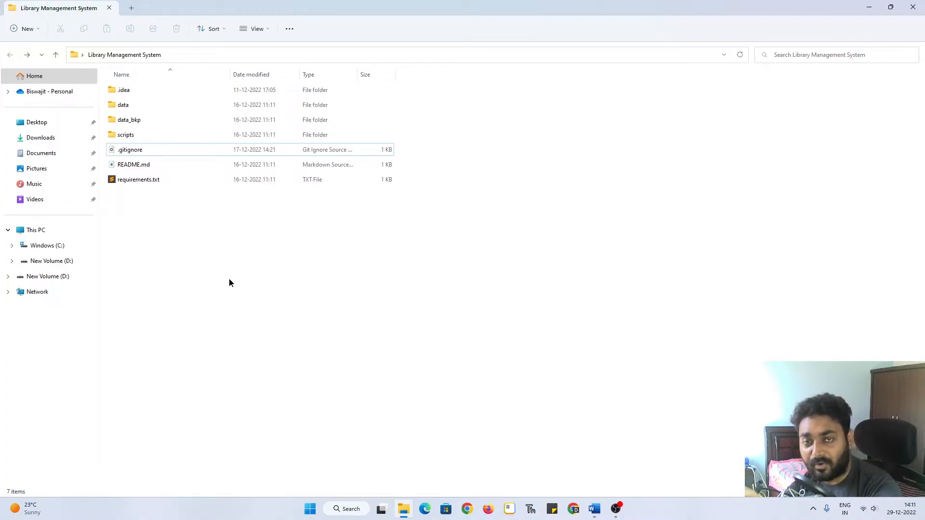
{"action": "left_click", "coordinate": [130, 150]}
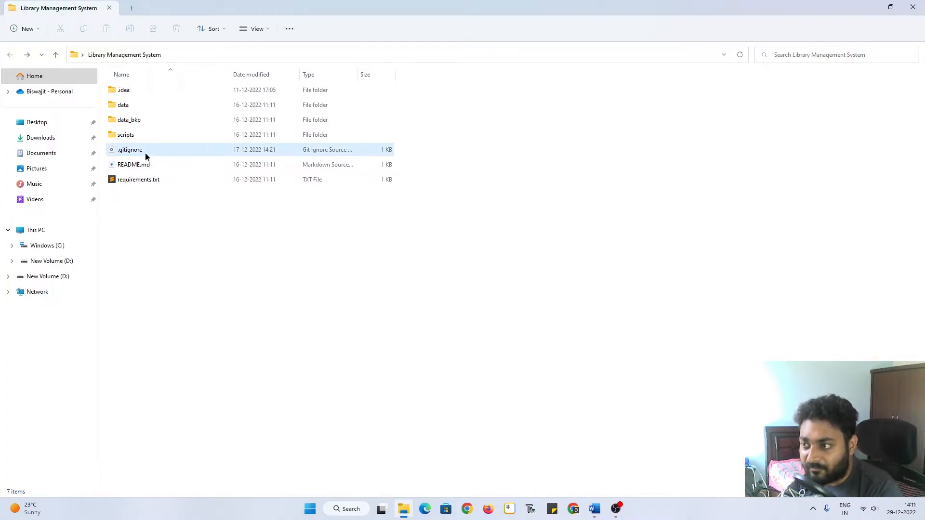
{"action": "right_click", "coordinate": [129, 150]}
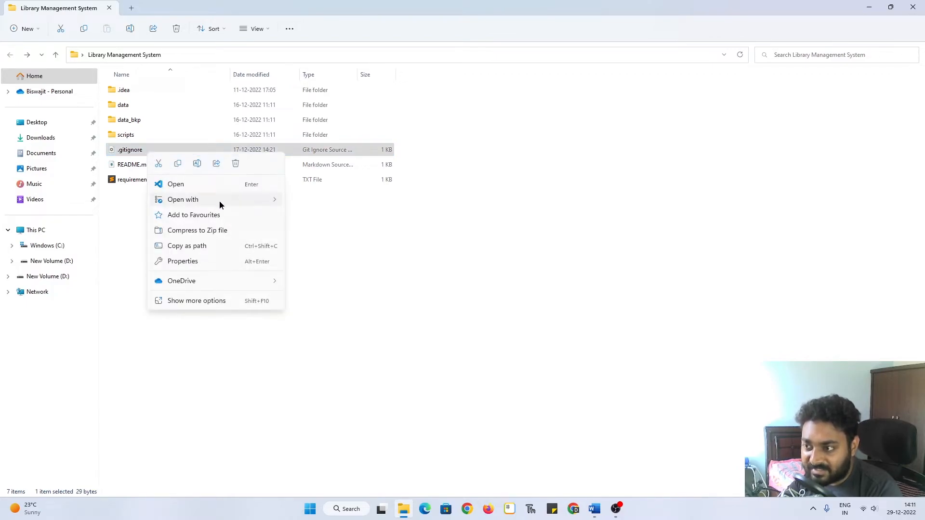
{"action": "left_click", "coordinate": [176, 184]}
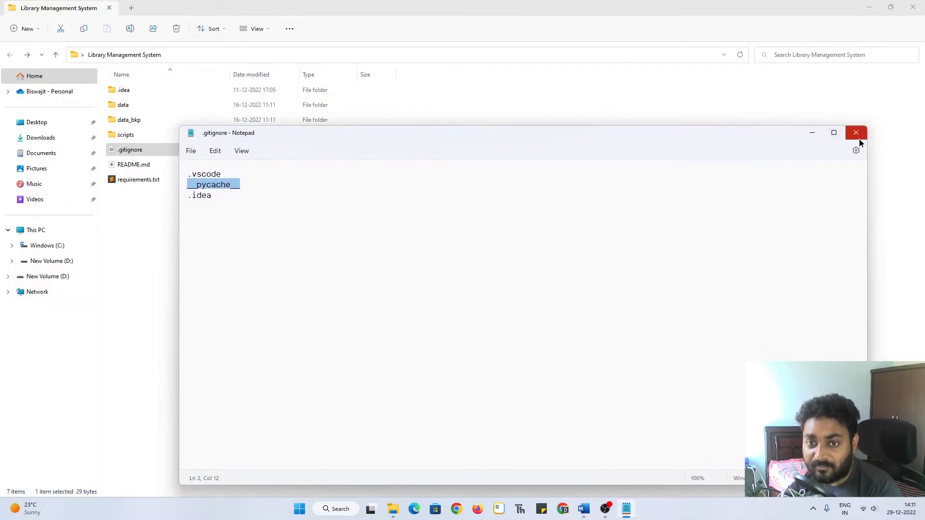
{"action": "left_click", "coordinate": [856, 132]}
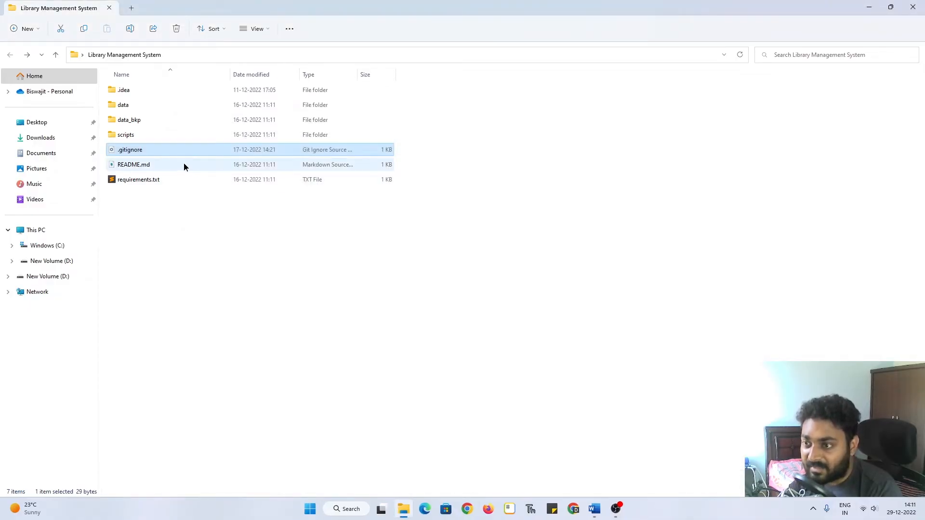
- Select README.md, view its context menu, and open it in Visual Studio Code
{"action": "left_click", "coordinate": [133, 164]}
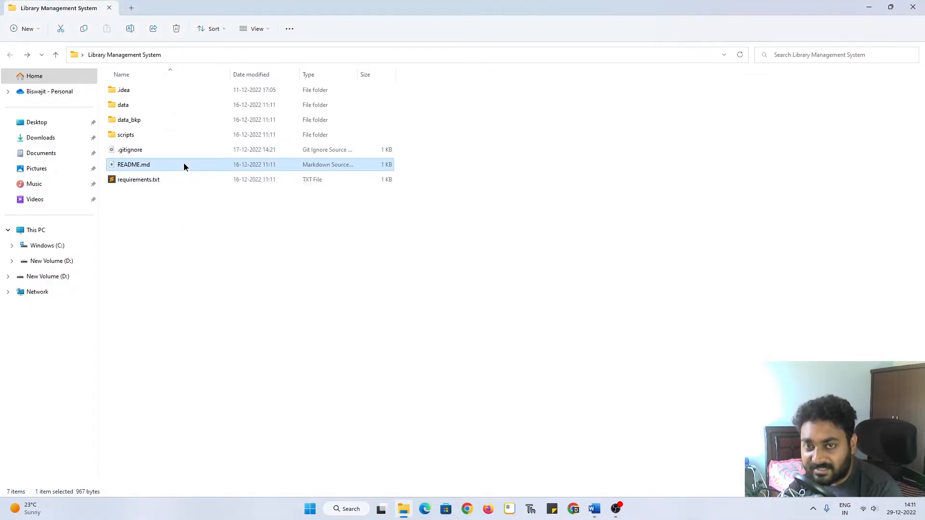
{"action": "right_click", "coordinate": [134, 165]}
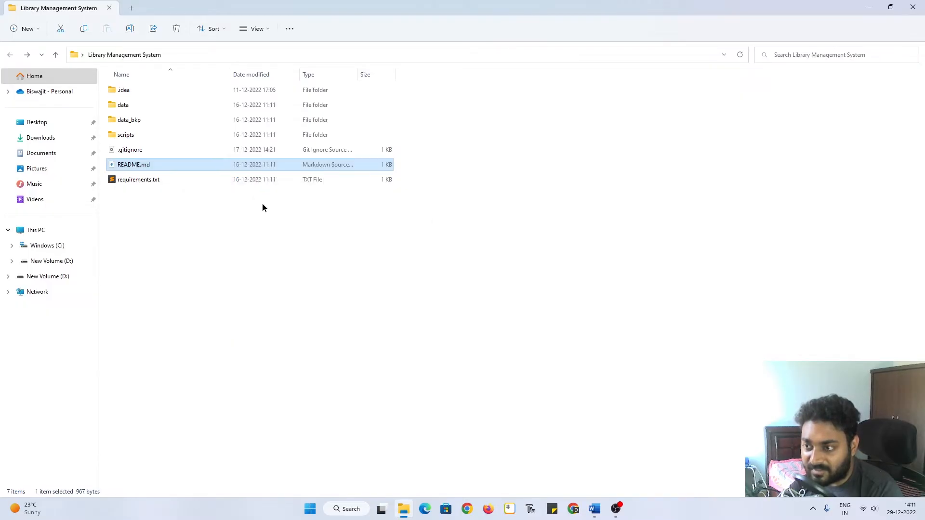
{"action": "double_click", "coordinate": [133, 164]}
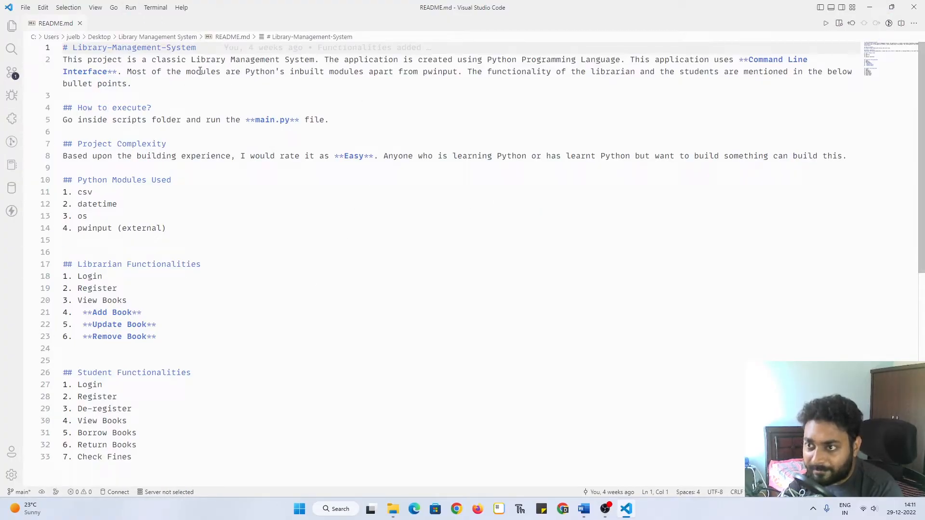
- Show README.md's rendered Markdown preview beside the source, review it, and close VS Code
{"action": "left_click", "coordinate": [839, 23]}
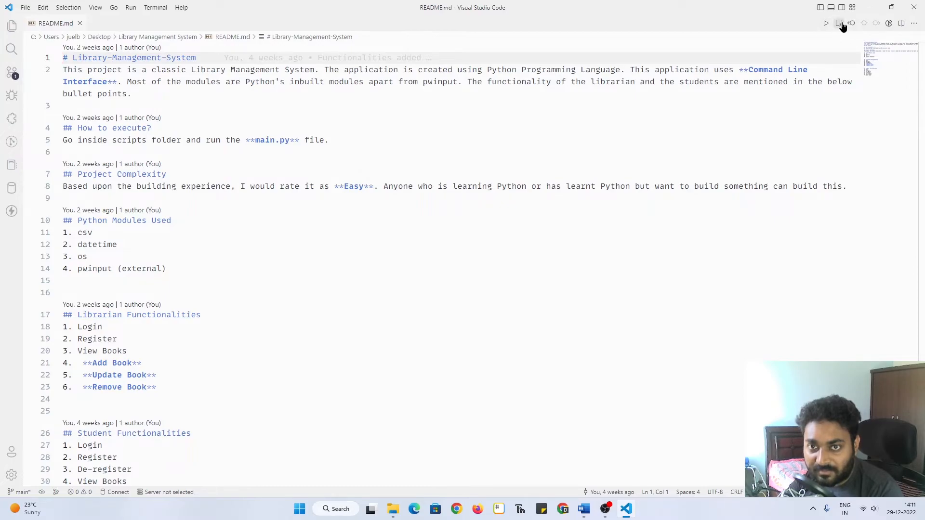
{"action": "left_click", "coordinate": [839, 23]}
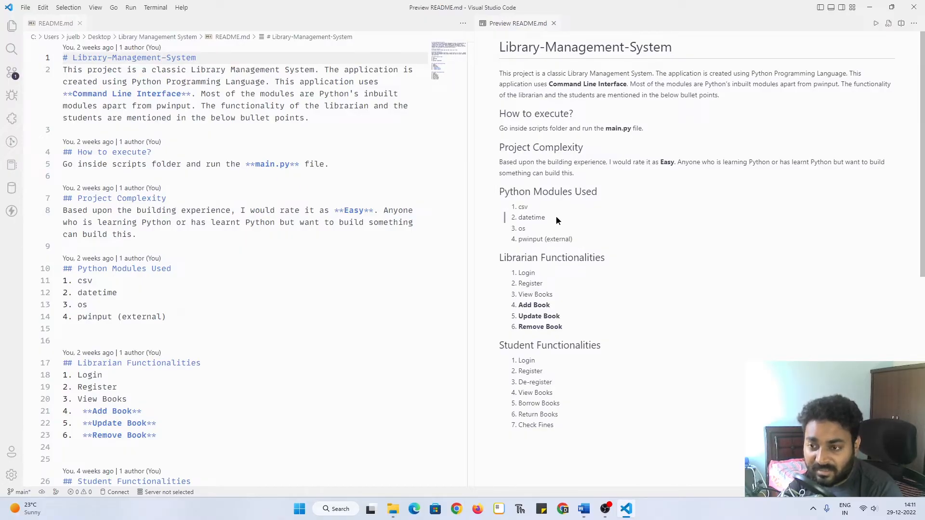
{"action": "mouse_move", "coordinate": [563, 328]}
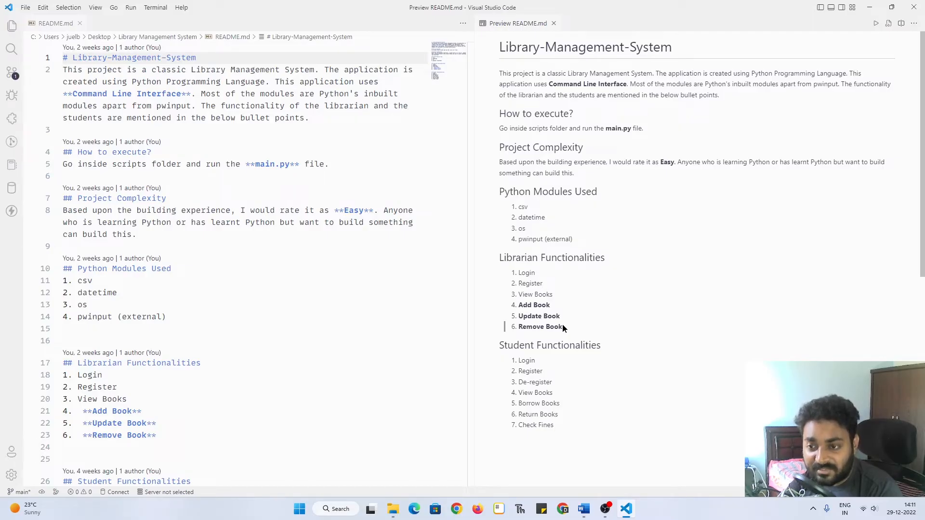
{"action": "left_click_drag", "start_coordinate": [526, 273], "coordinate": [540, 326]}
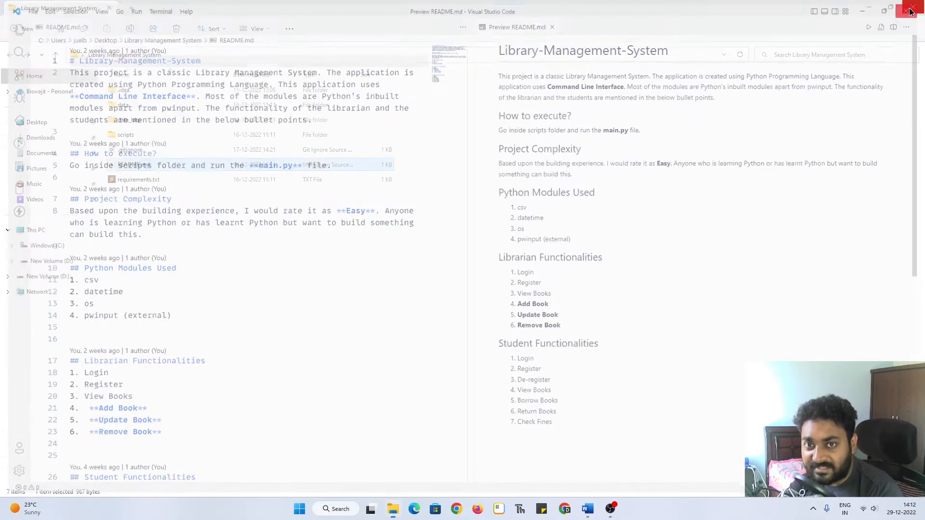
{"action": "left_click", "coordinate": [911, 10]}
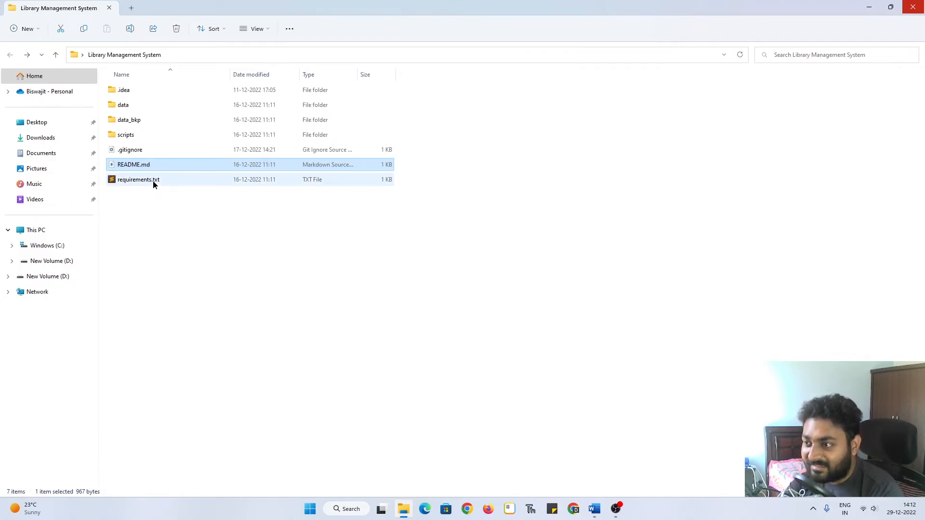
{"action": "double_click", "coordinate": [138, 179]}
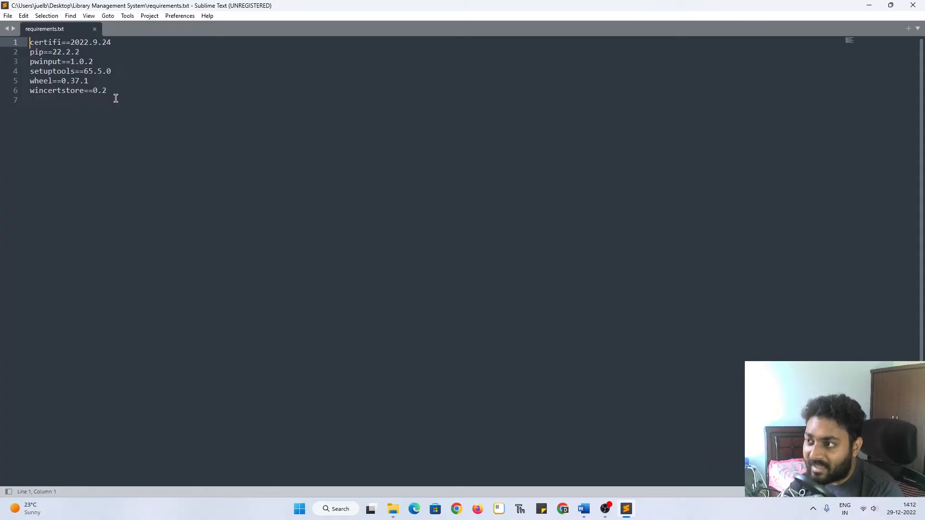
{"action": "key", "text": "ctrl+a"}
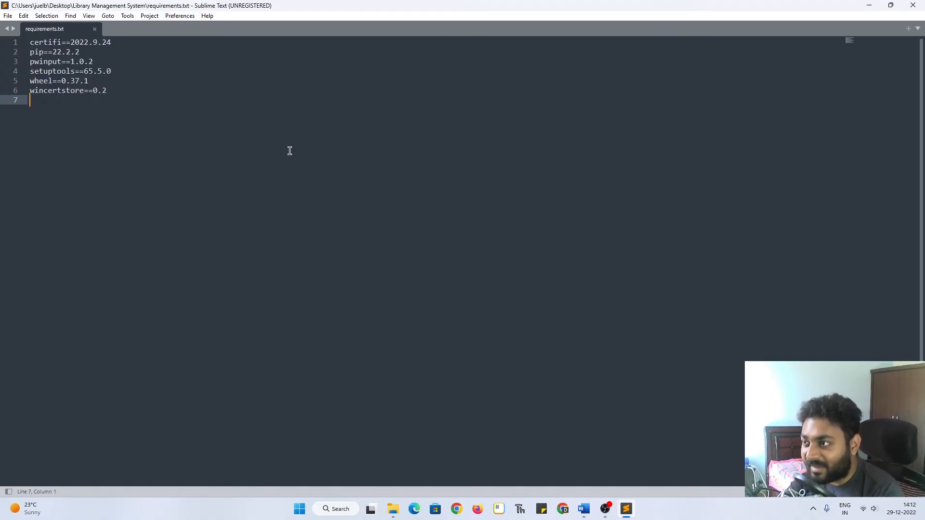
{"action": "left_click", "coordinate": [392, 509]}
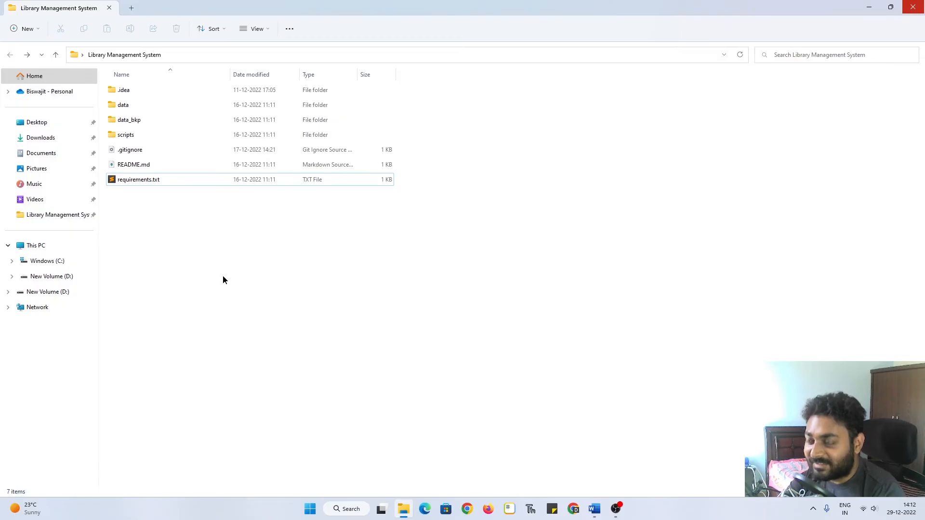
{"action": "mouse_move", "coordinate": [223, 279]}
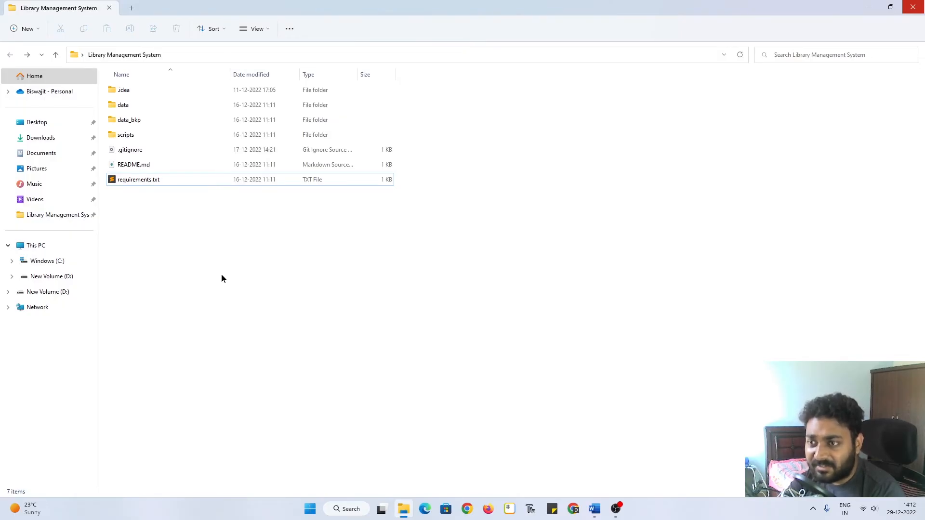